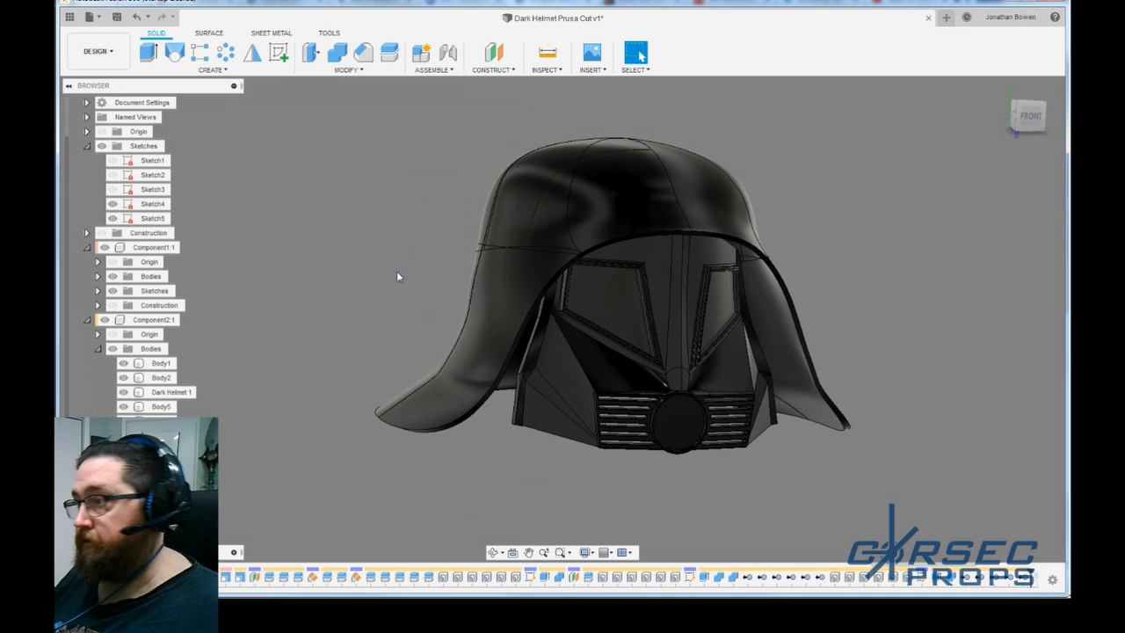
Isolate the flat cheek panel section so only it and its cut edge show.
left_click(155, 246)
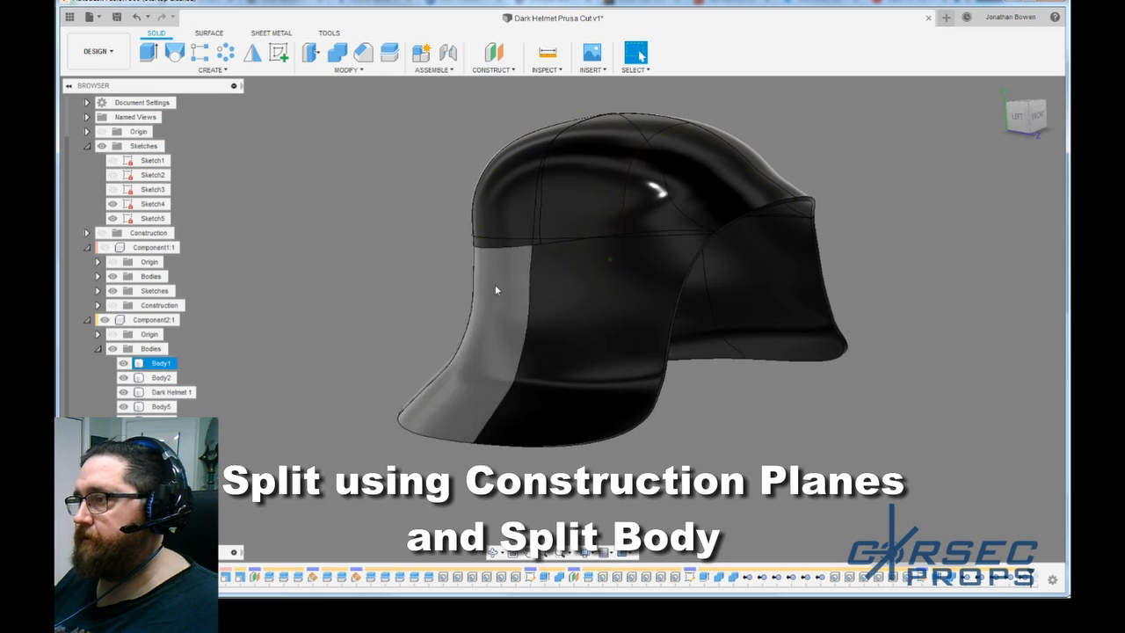
left_click(168, 392)
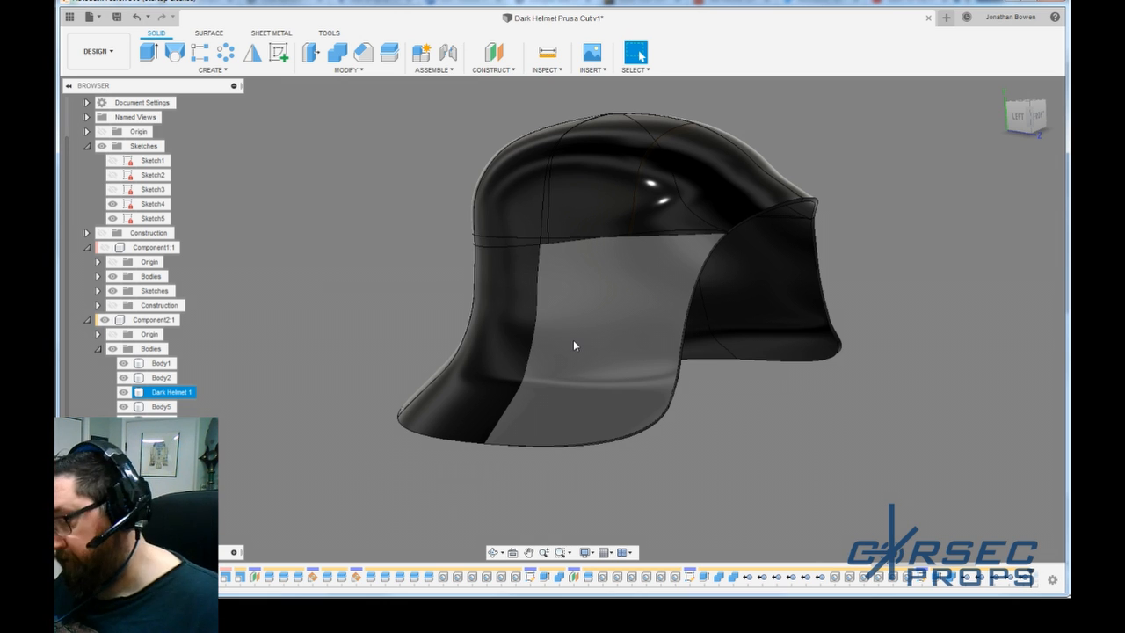
left_click(573, 344)
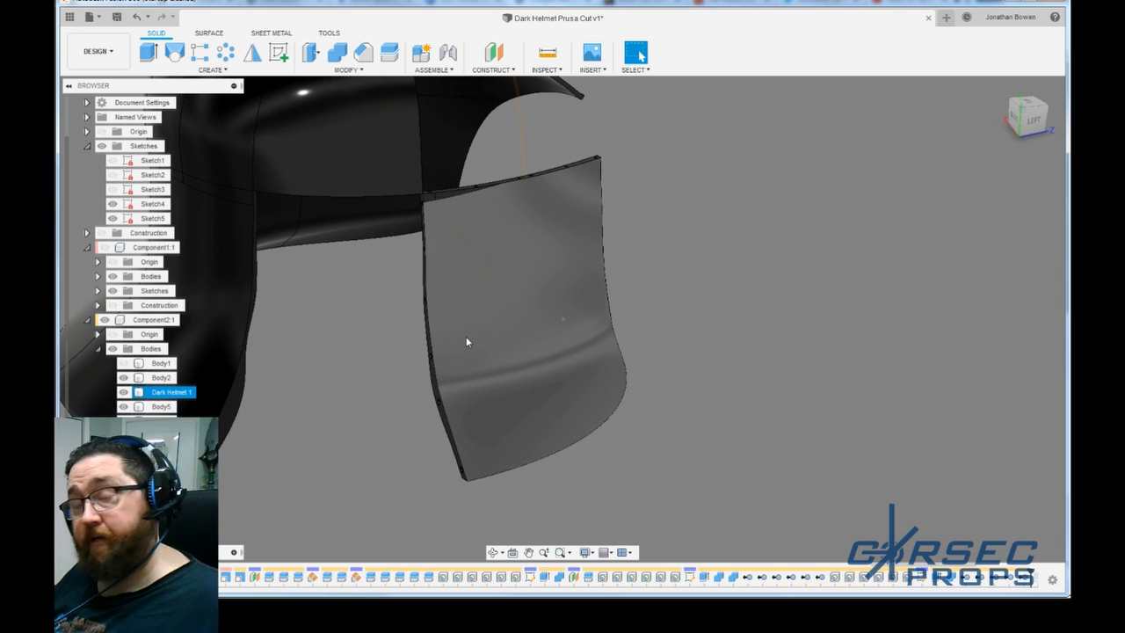
mouse_move(475, 325)
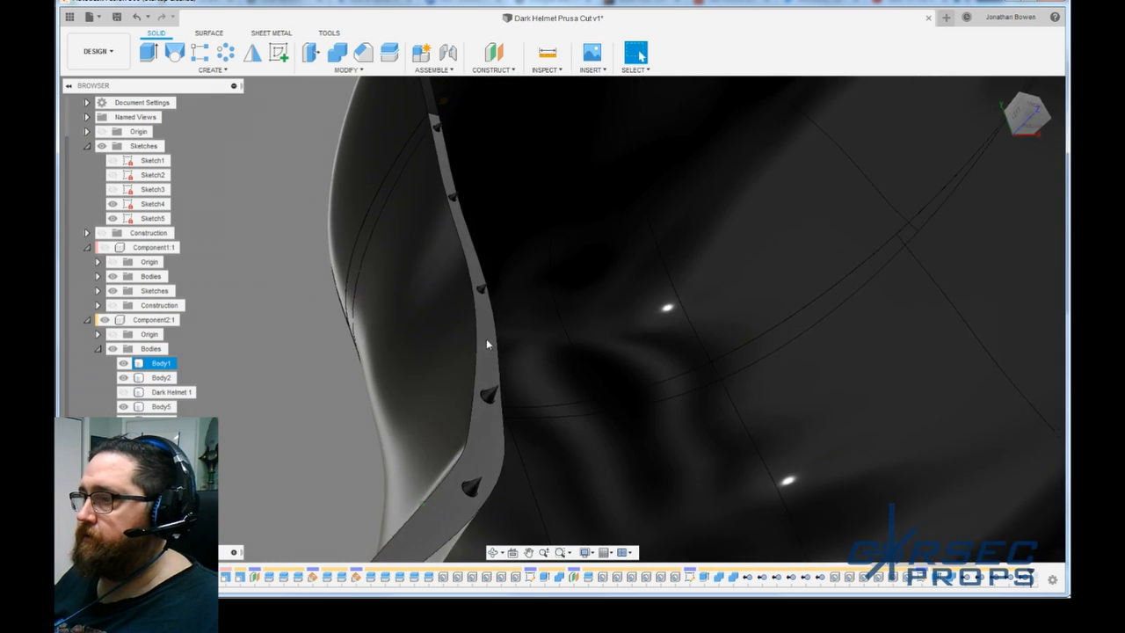
Orbit to view the dome section's cut edge from the back.
left_click_drag(489, 343, 355, 476)
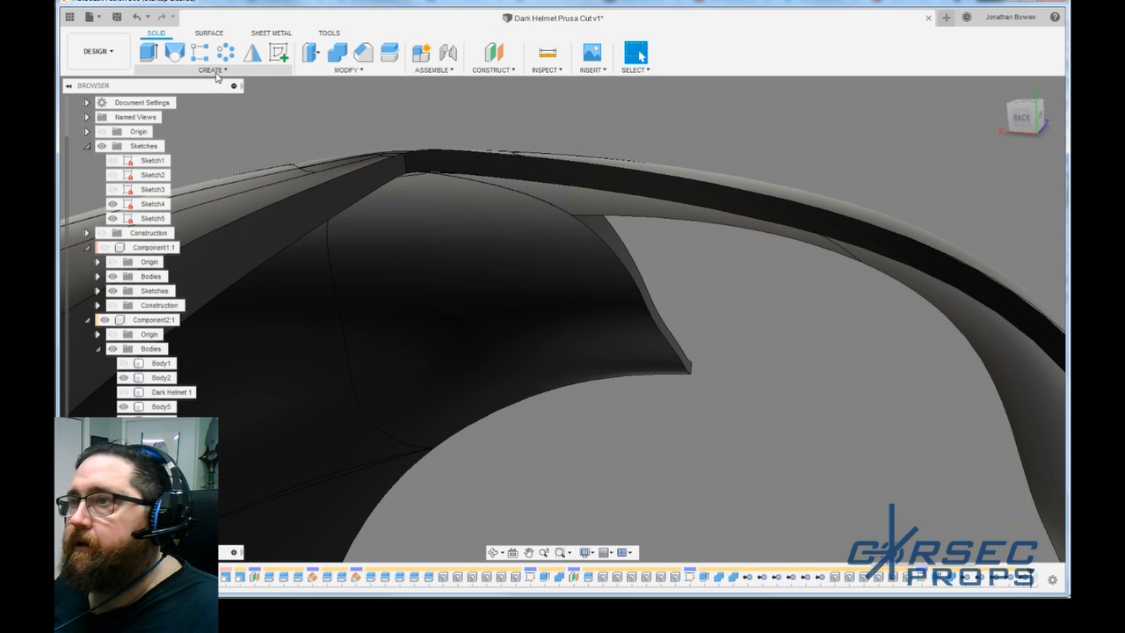
Start a Simple hole with a 45° angled drill point on the dome's cut edge face.
left_click(211, 71)
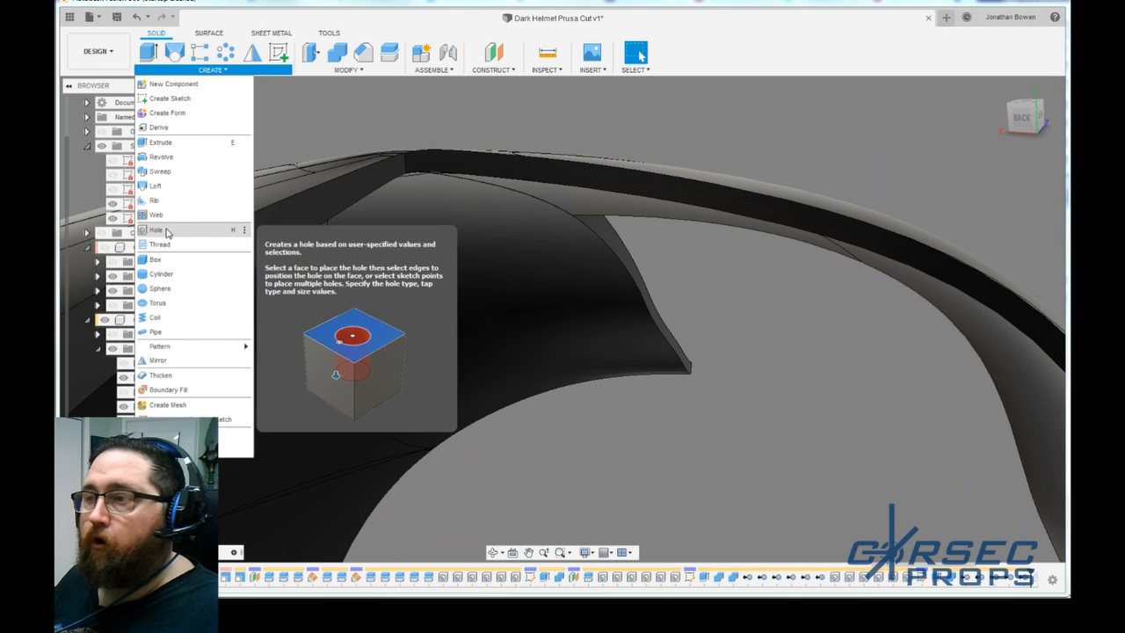
left_click(155, 229)
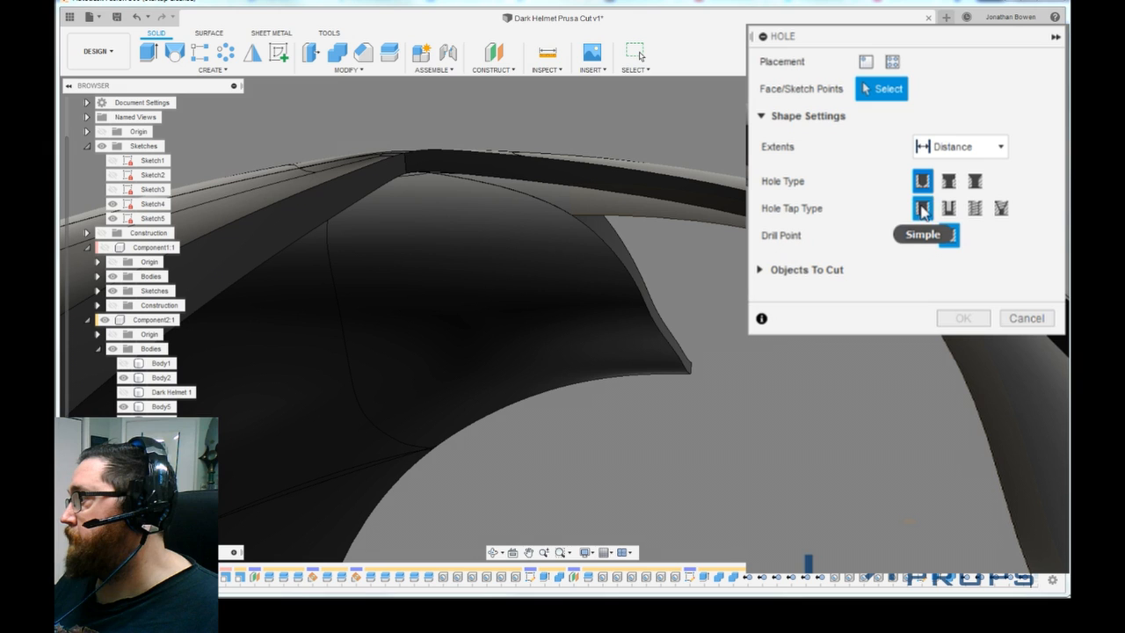
left_click(921, 181)
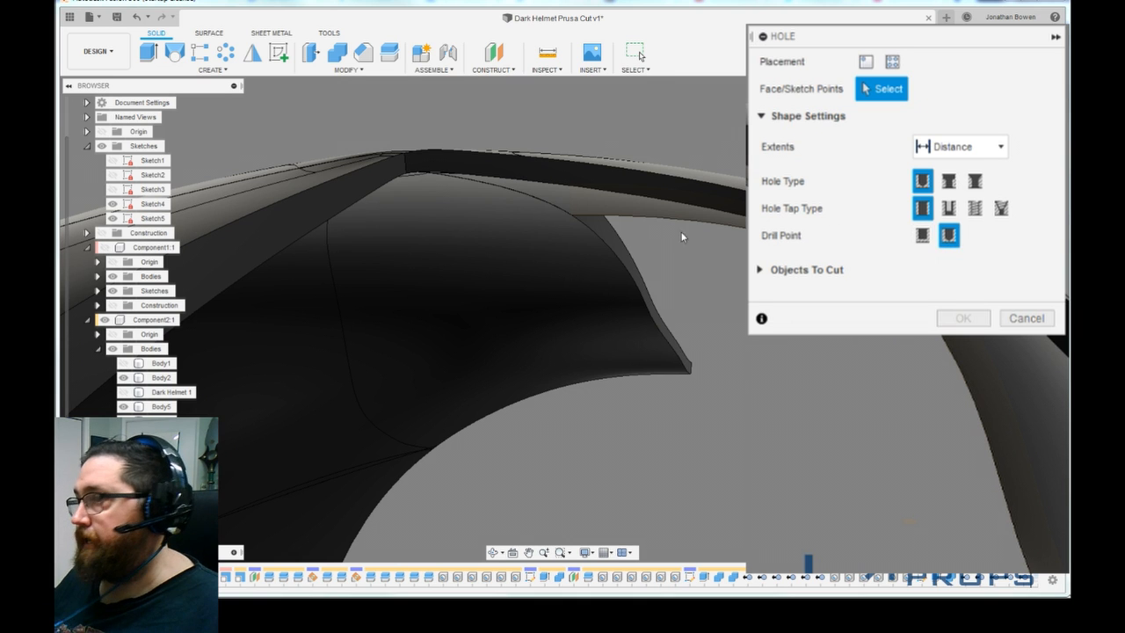
left_click(542, 162)
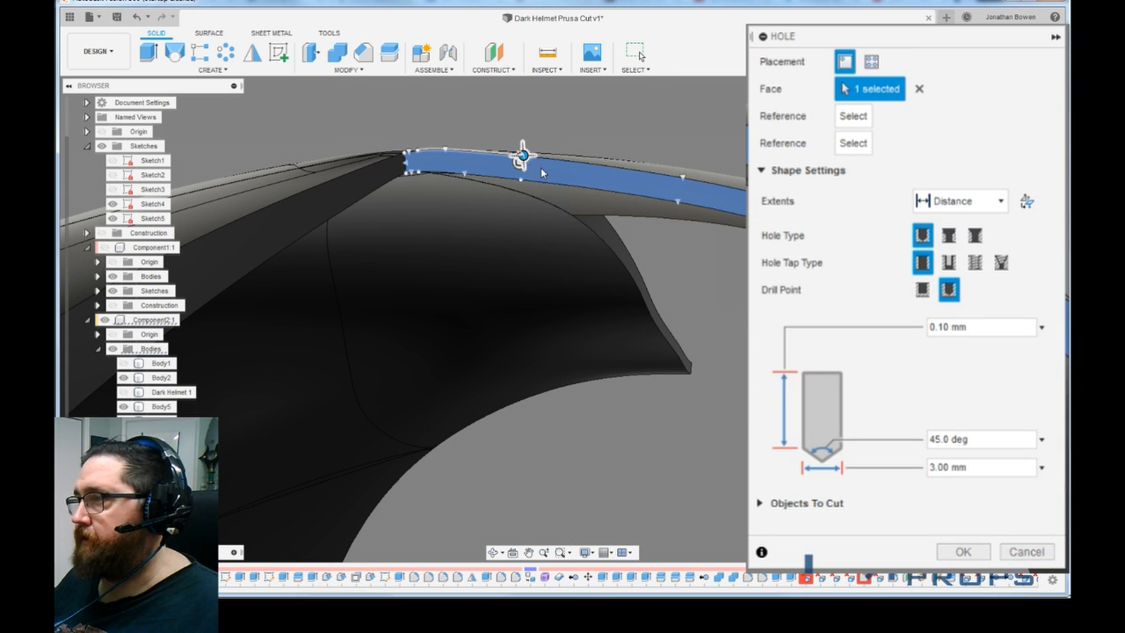
Position the first cone-tipped hole, then repeat it further along the edge face.
left_click_drag(524, 159, 425, 184)
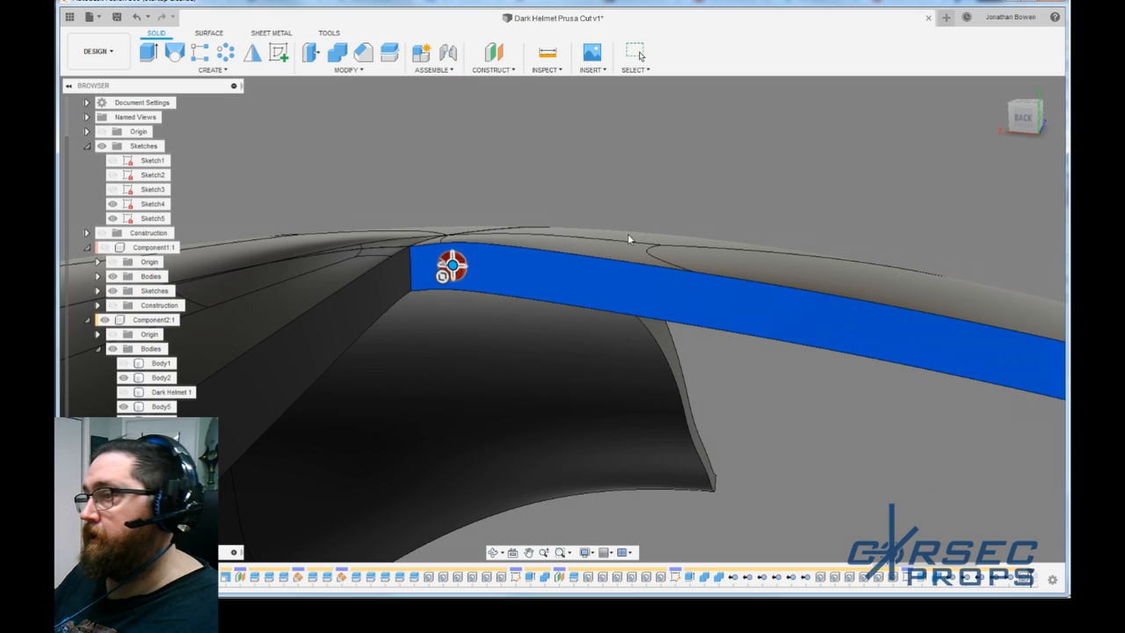
mouse_move(608, 160)
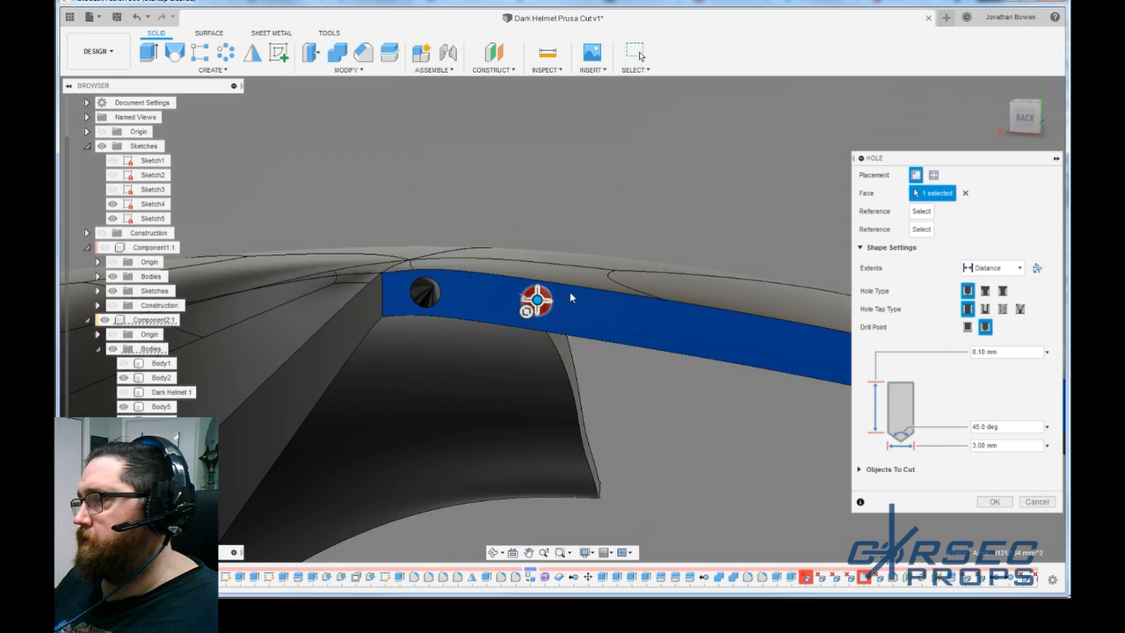
left_click_drag(536, 301, 694, 336)
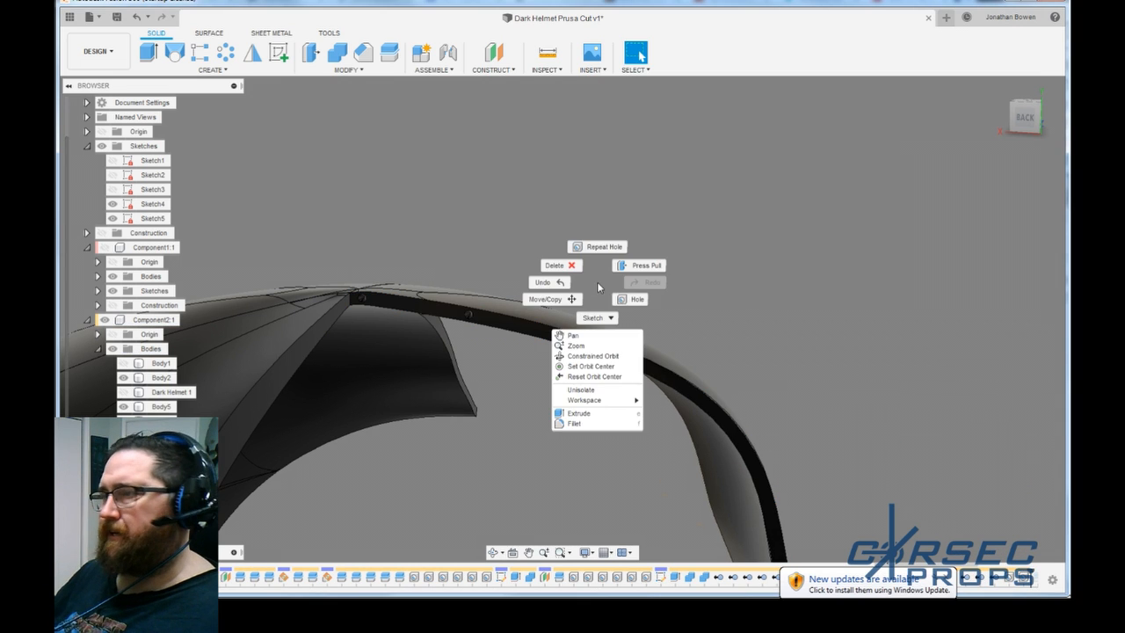
left_click(629, 299)
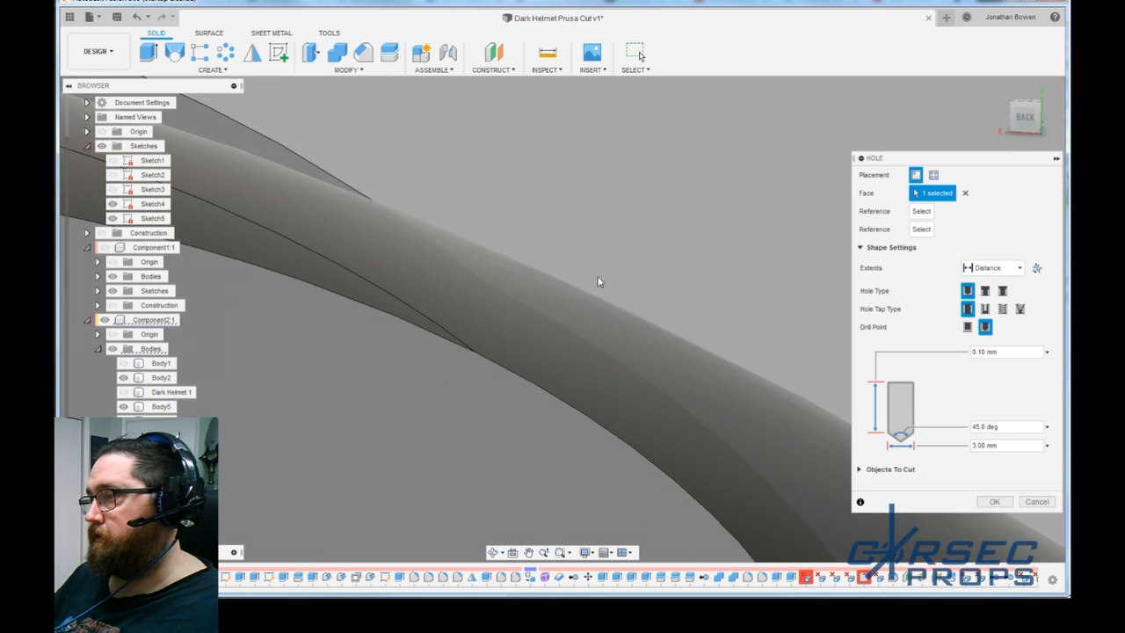
left_click(598, 282)
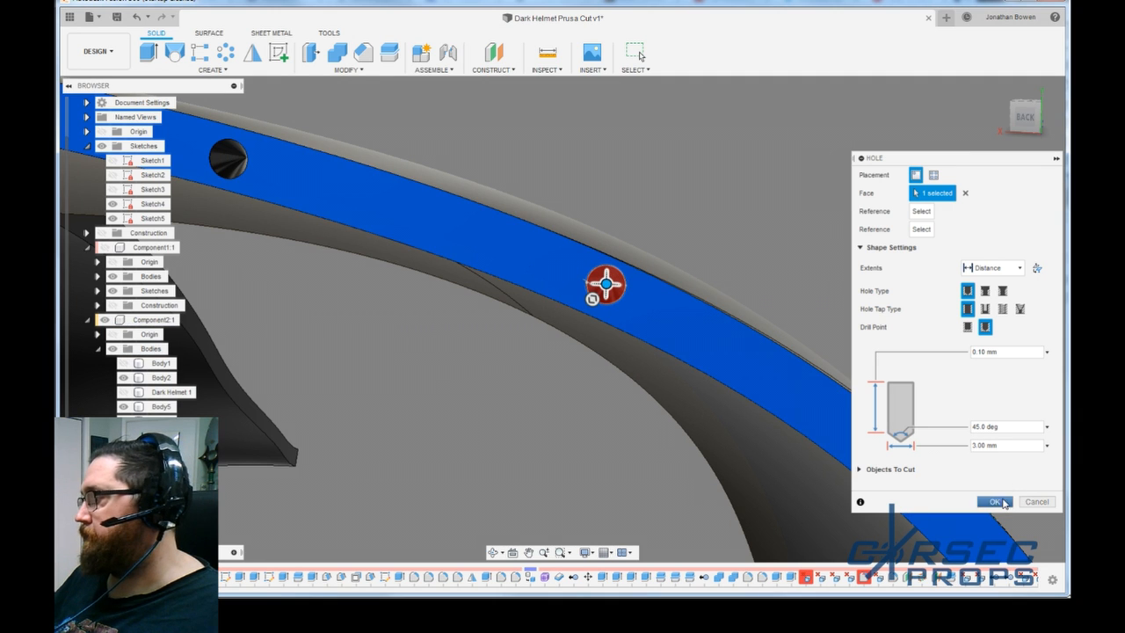
left_click(992, 501)
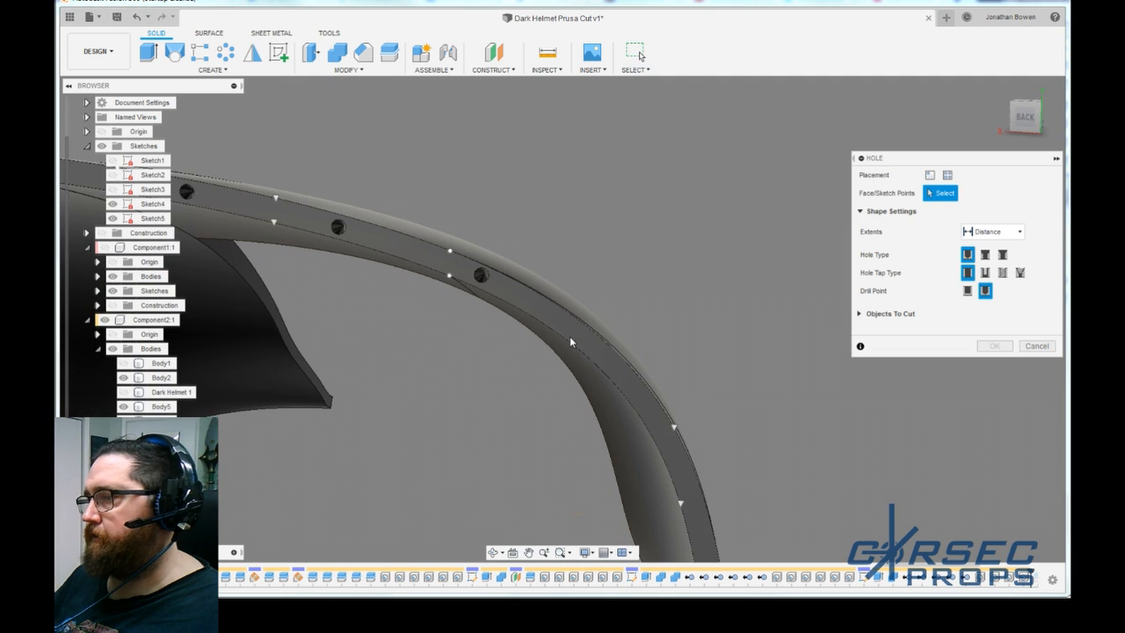
Add further repeated cone-tipped holes along the rest of the dome's cut edge.
left_click(555, 323)
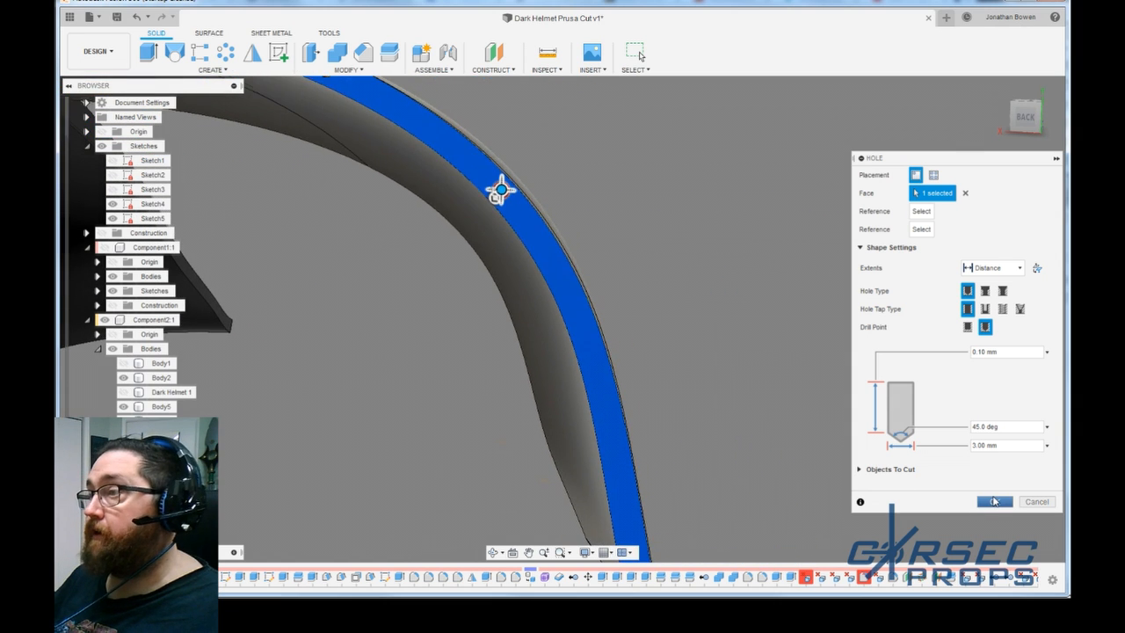
left_click(994, 501)
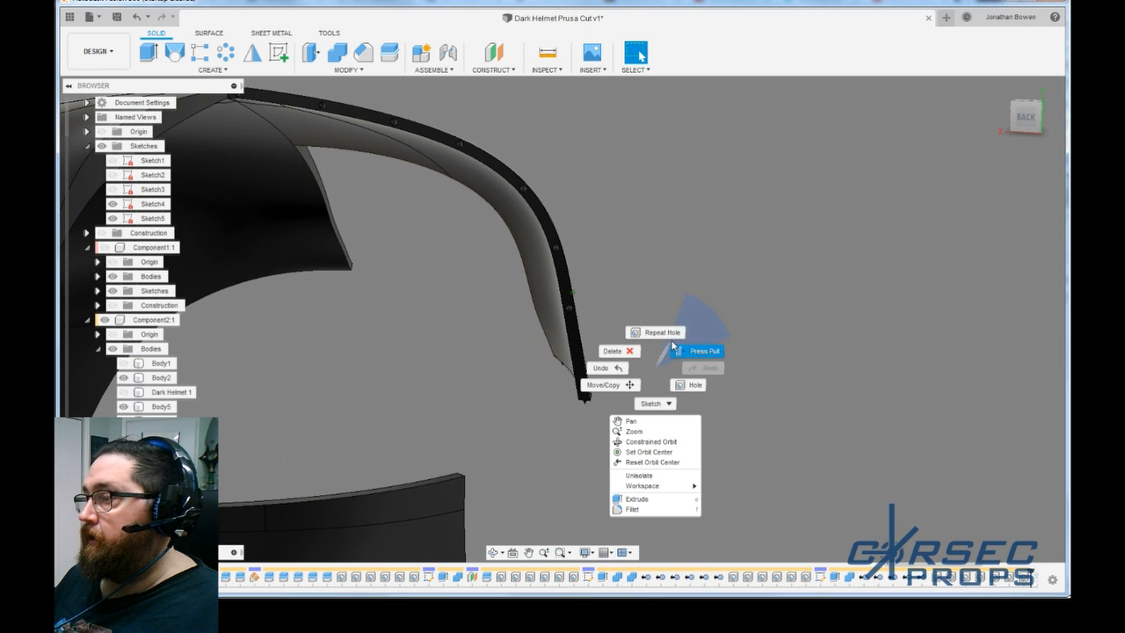
left_click(695, 383)
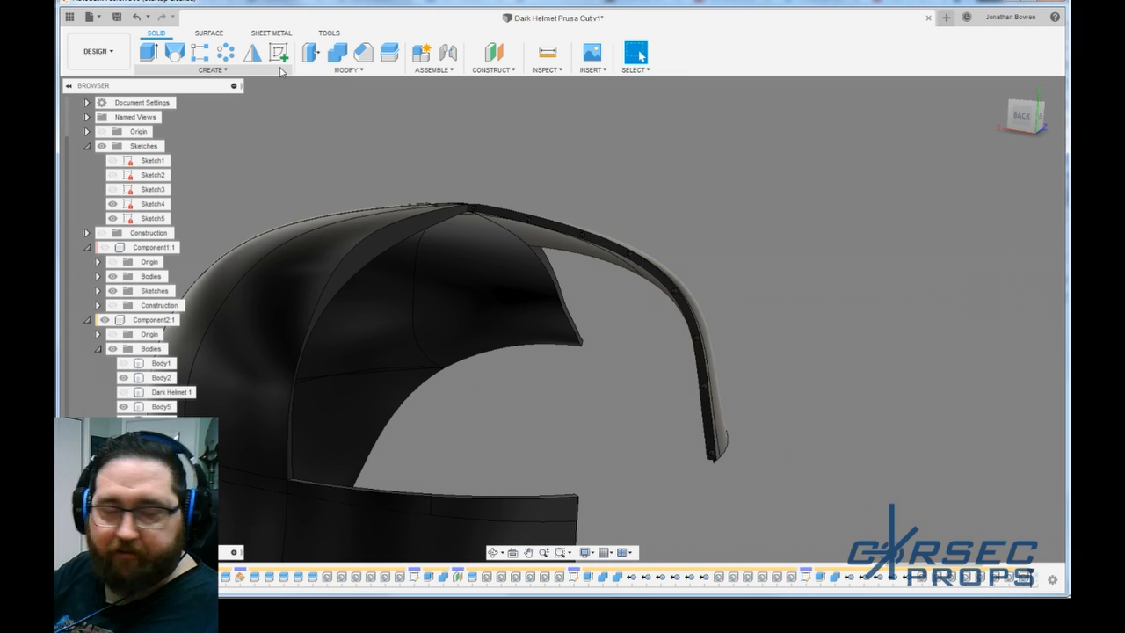
left_click(543, 49)
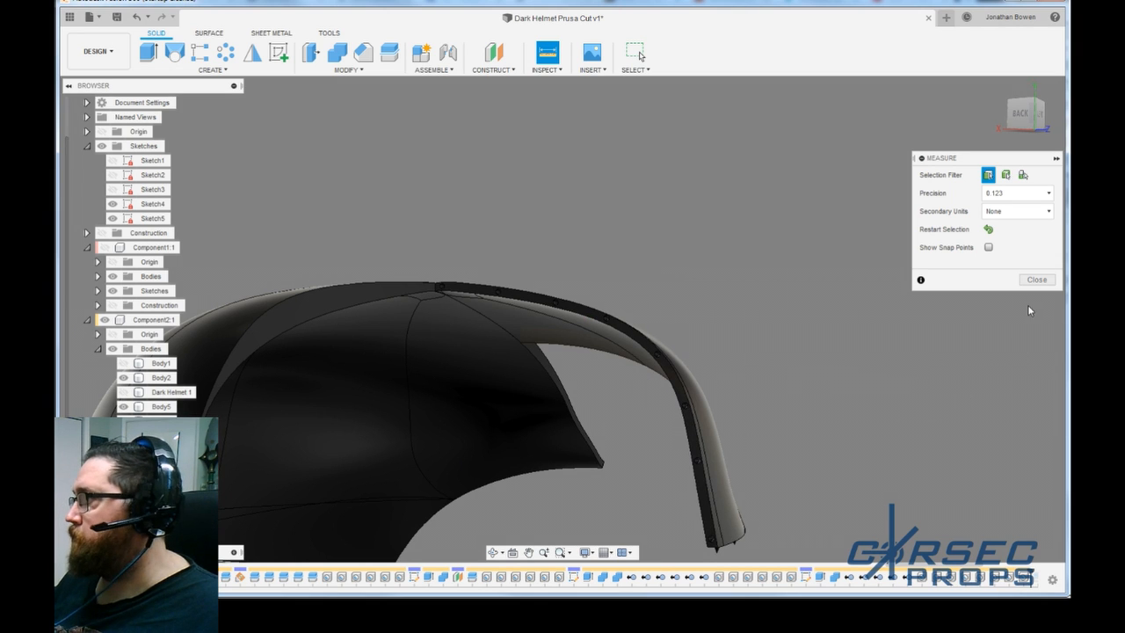
left_click(1037, 278)
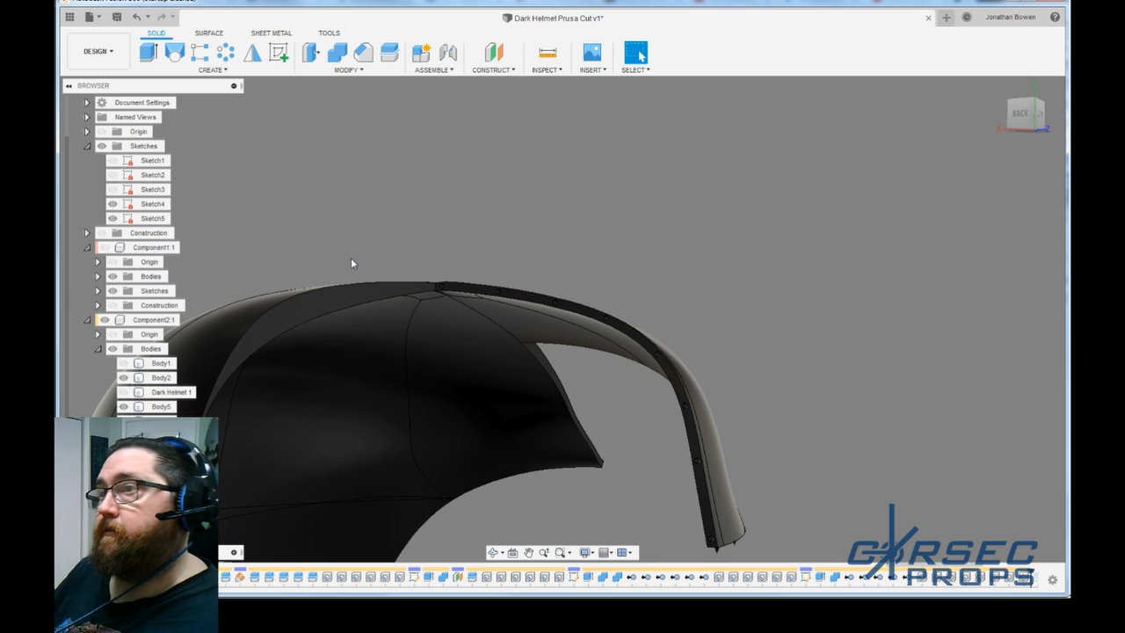
mouse_move(279, 55)
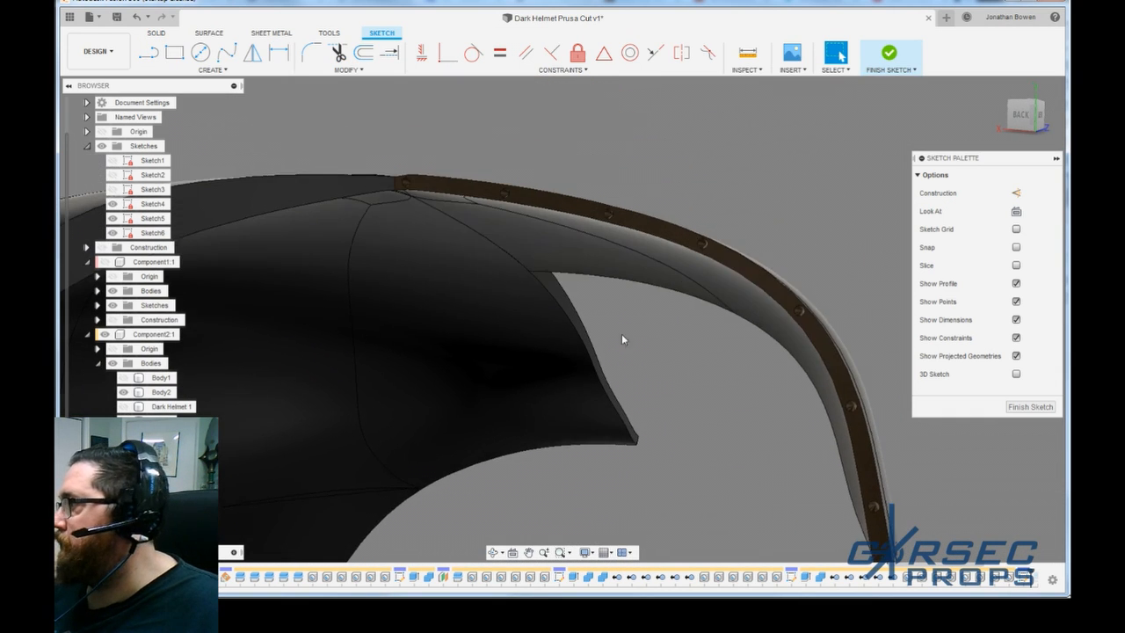
Create and finish a new sketch of peg profiles on the holed cut face.
left_click(545, 210)
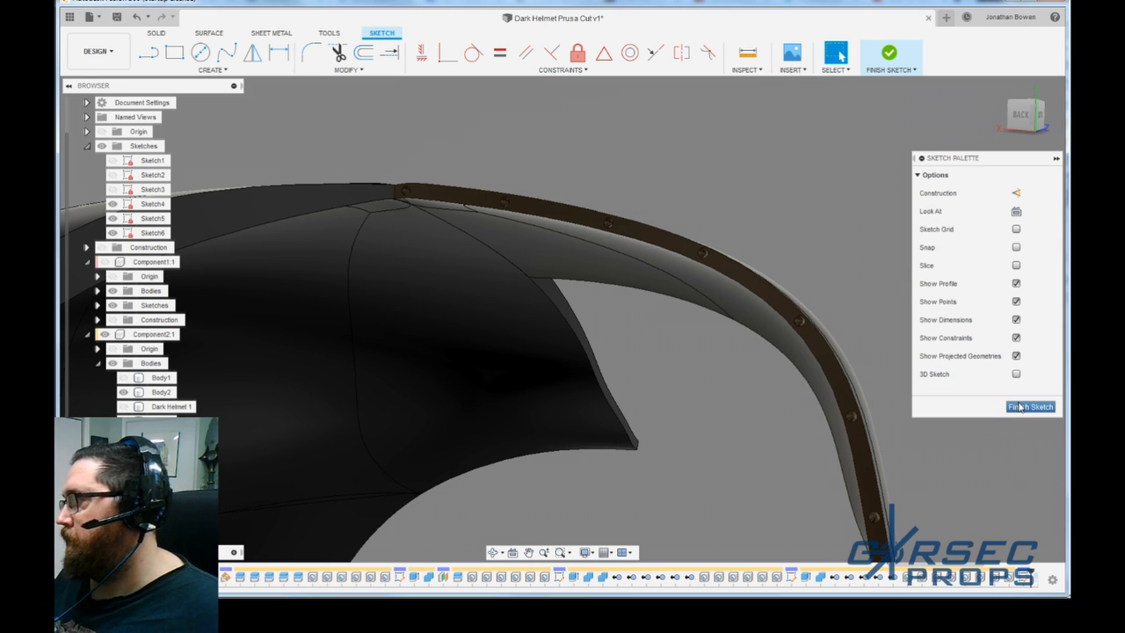
left_click(1020, 408)
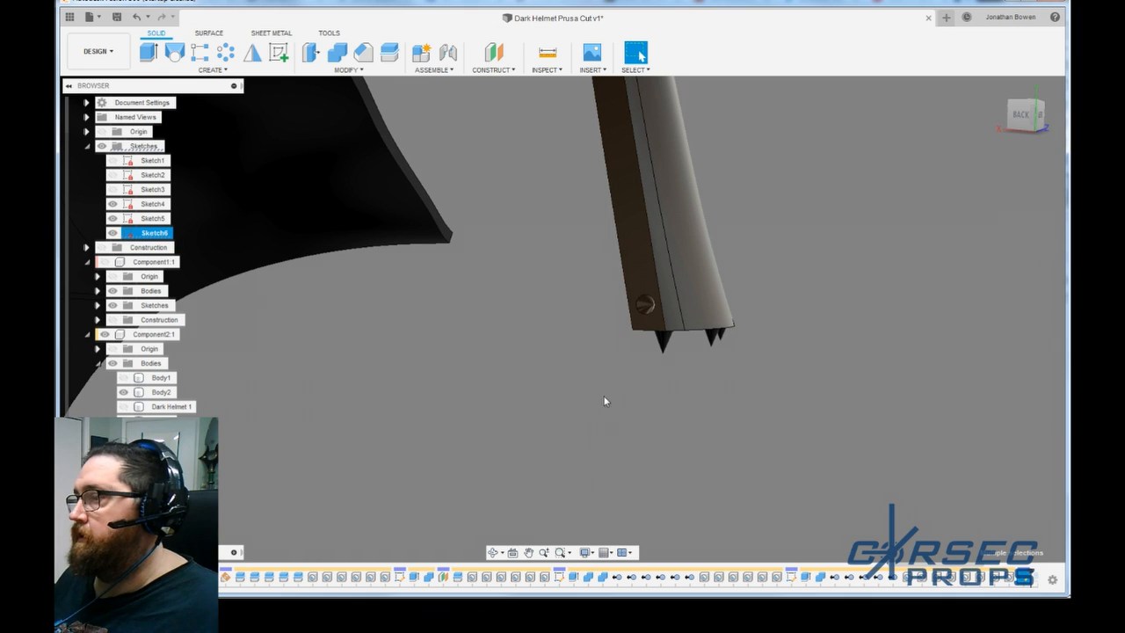
left_click(643, 306)
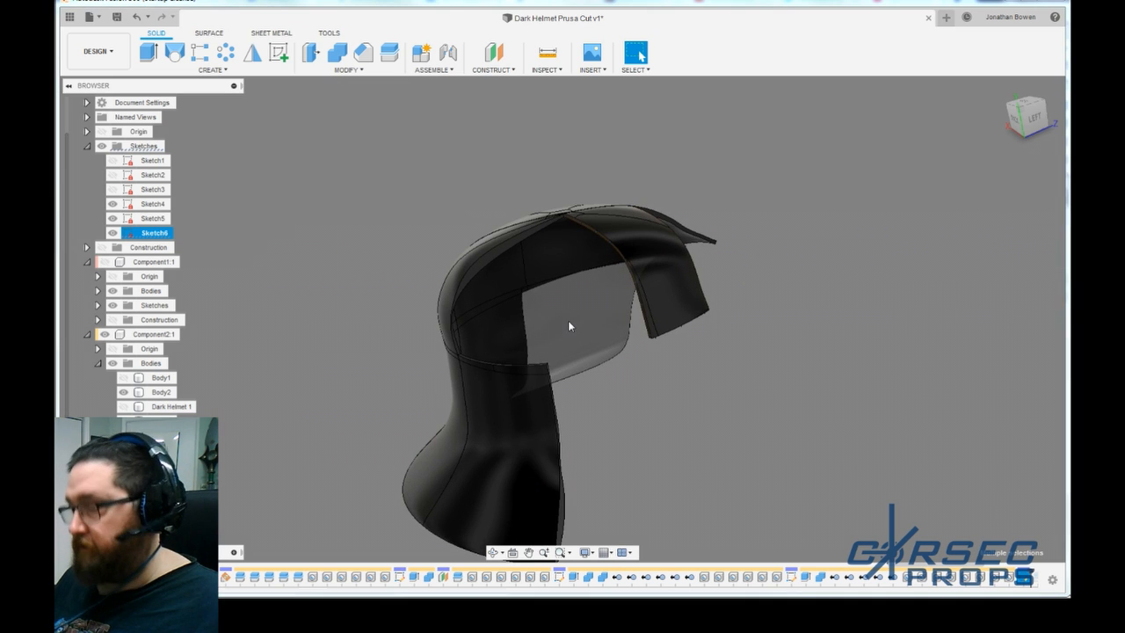
Extrude the Sketch6 dividing profiles -4 mm as a New Body instead of Cut.
left_click(148, 49)
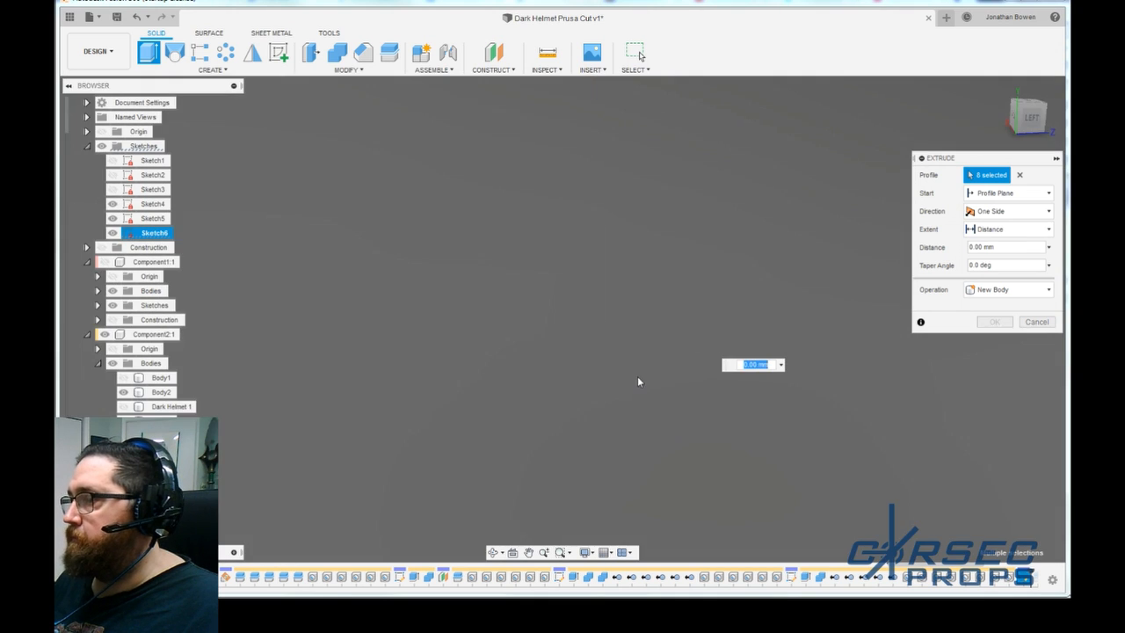
left_click_drag(752, 364, 566, 406)
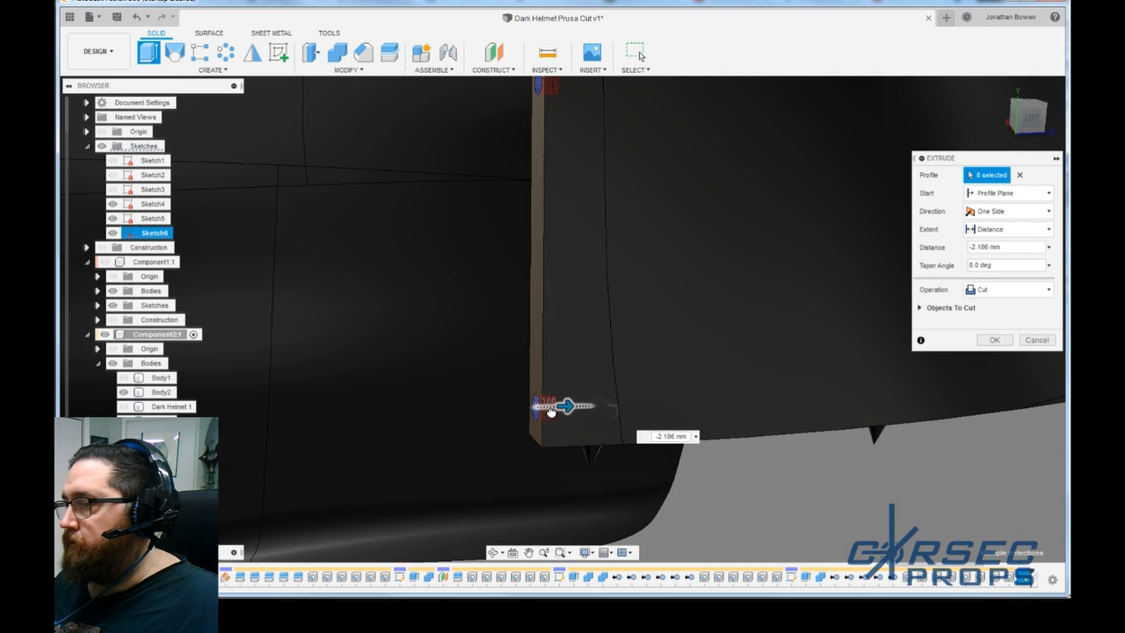
left_click(1009, 288)
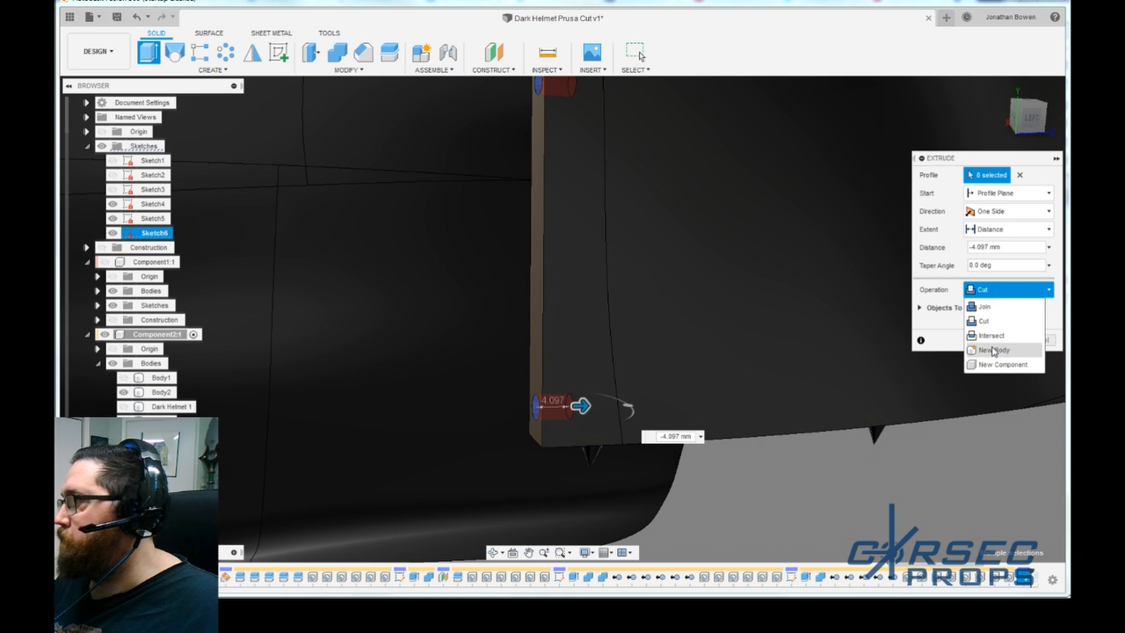
left_click(995, 349)
type("-4")
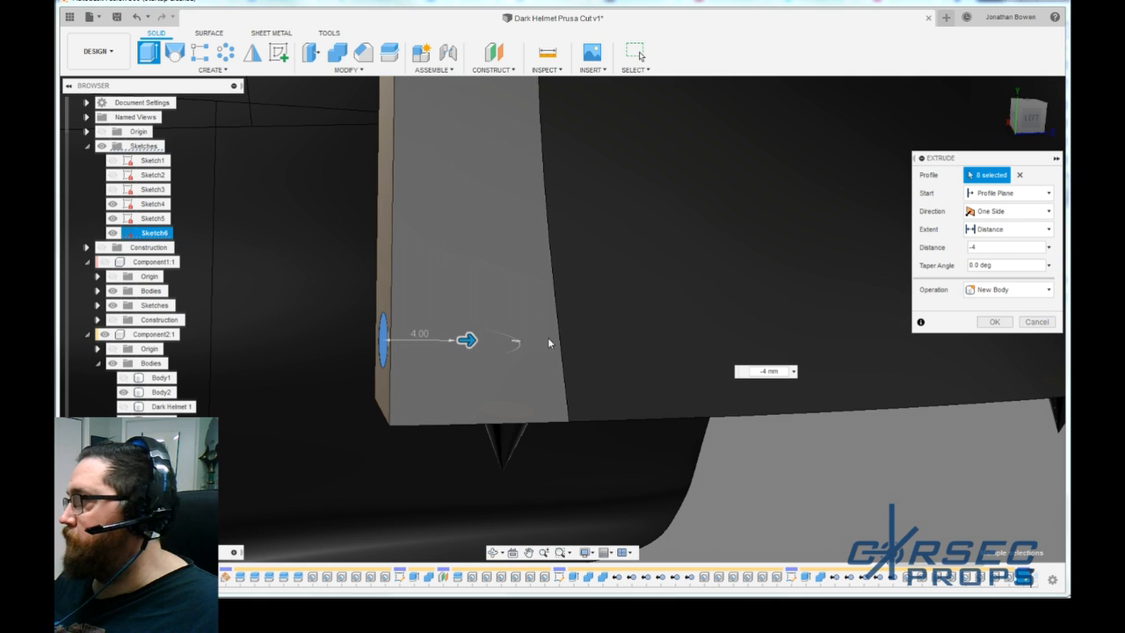
left_click(995, 322)
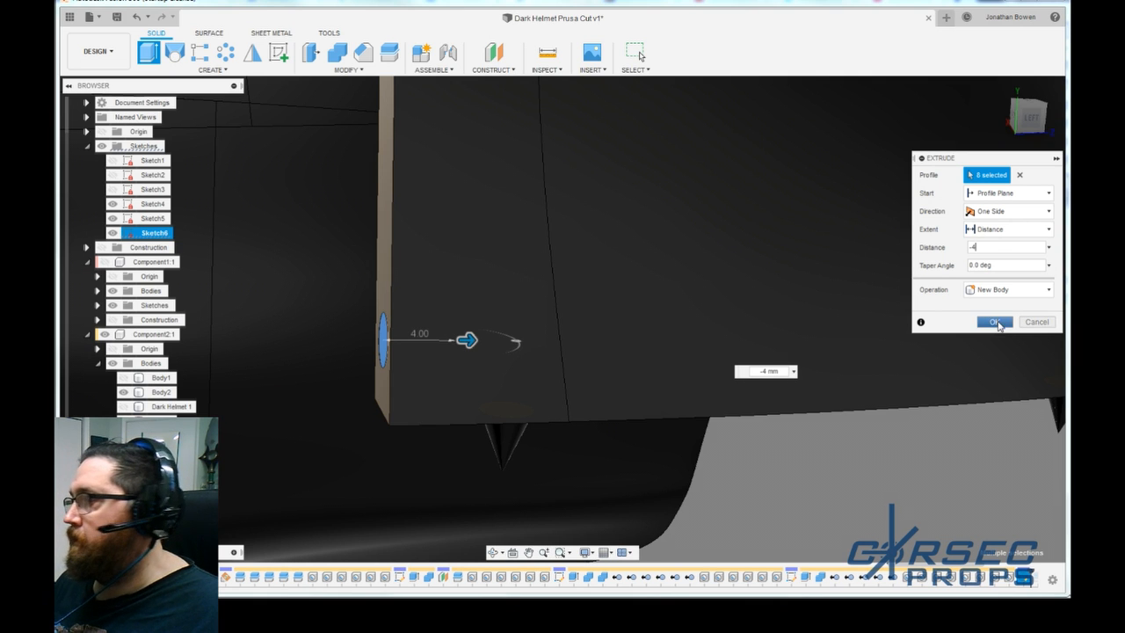
left_click(991, 320)
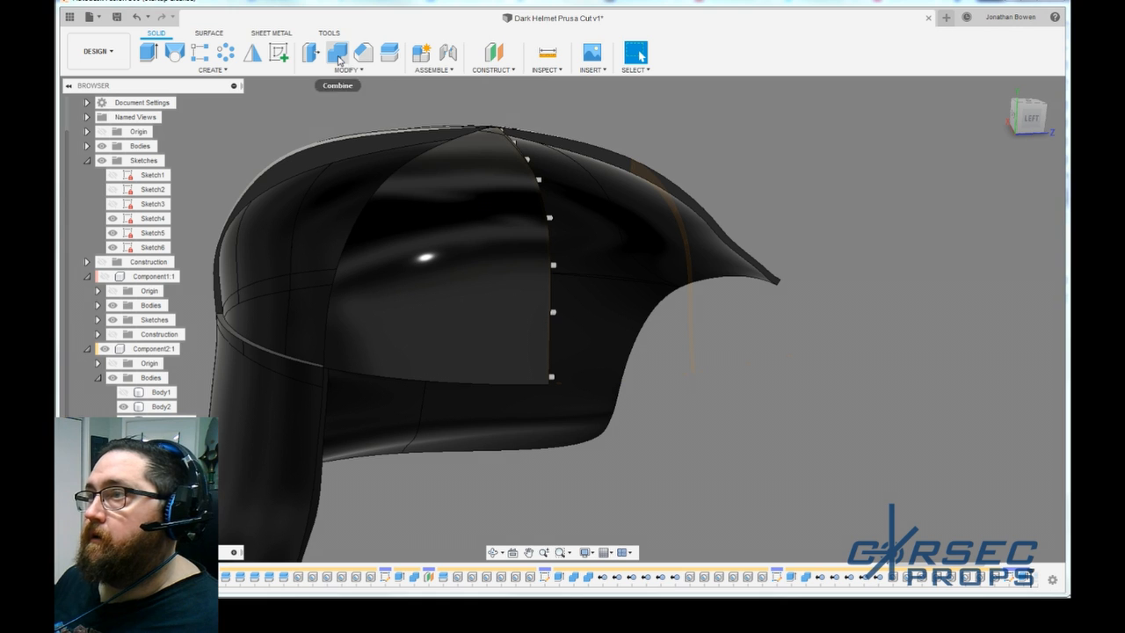
Combine-Cut the dome with the thin strip bodies as tools, keeping the tools.
left_click(344, 49)
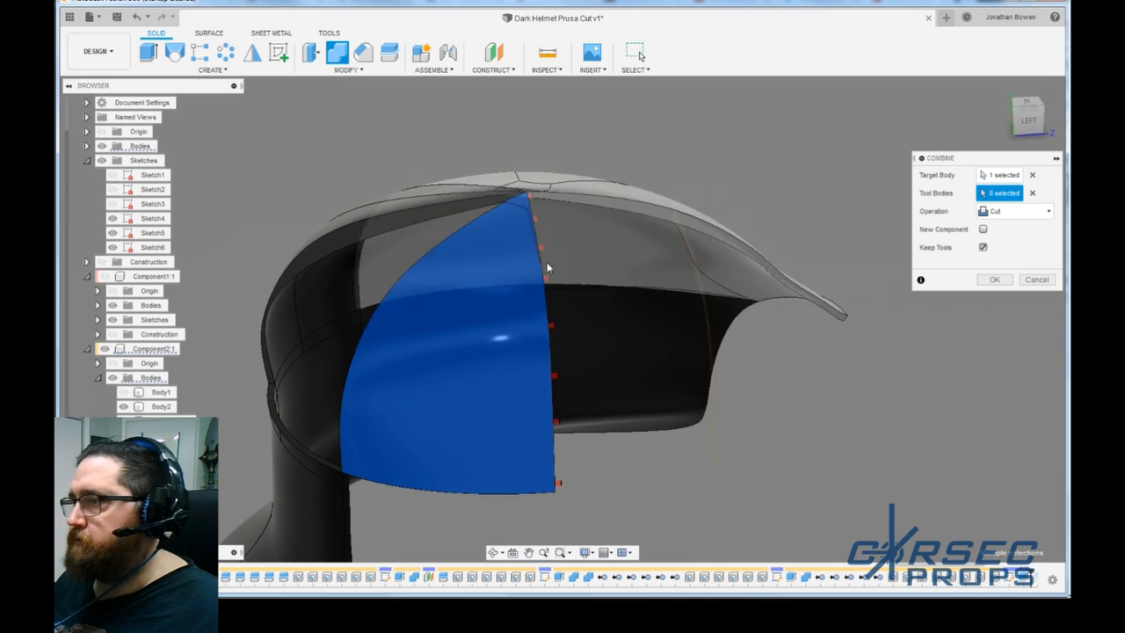
left_click(1016, 211)
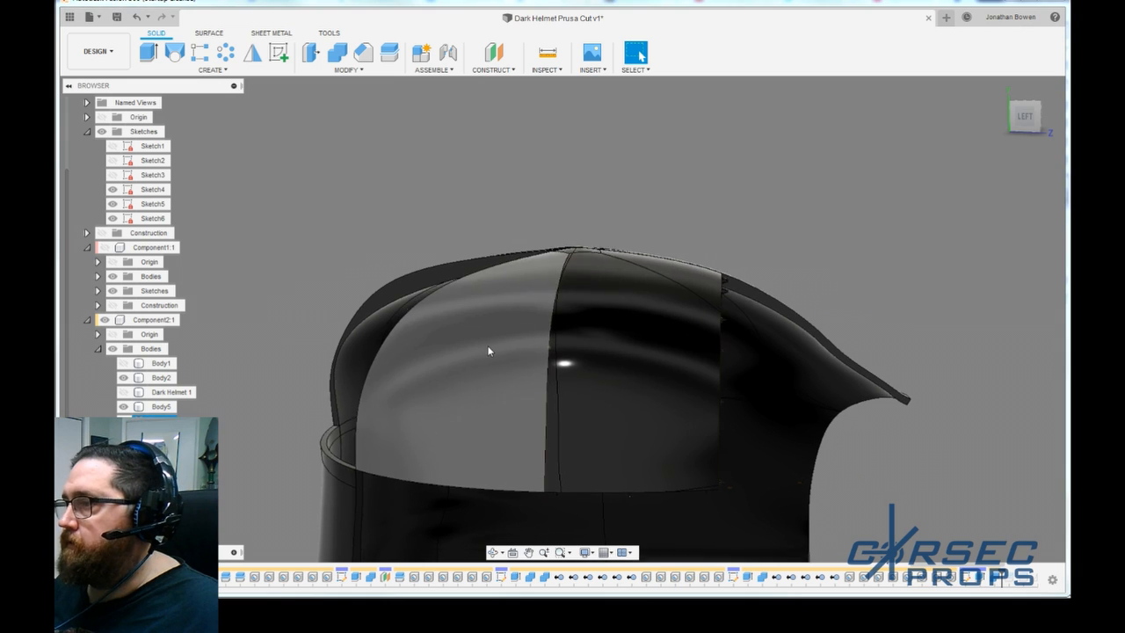
left_click(359, 49)
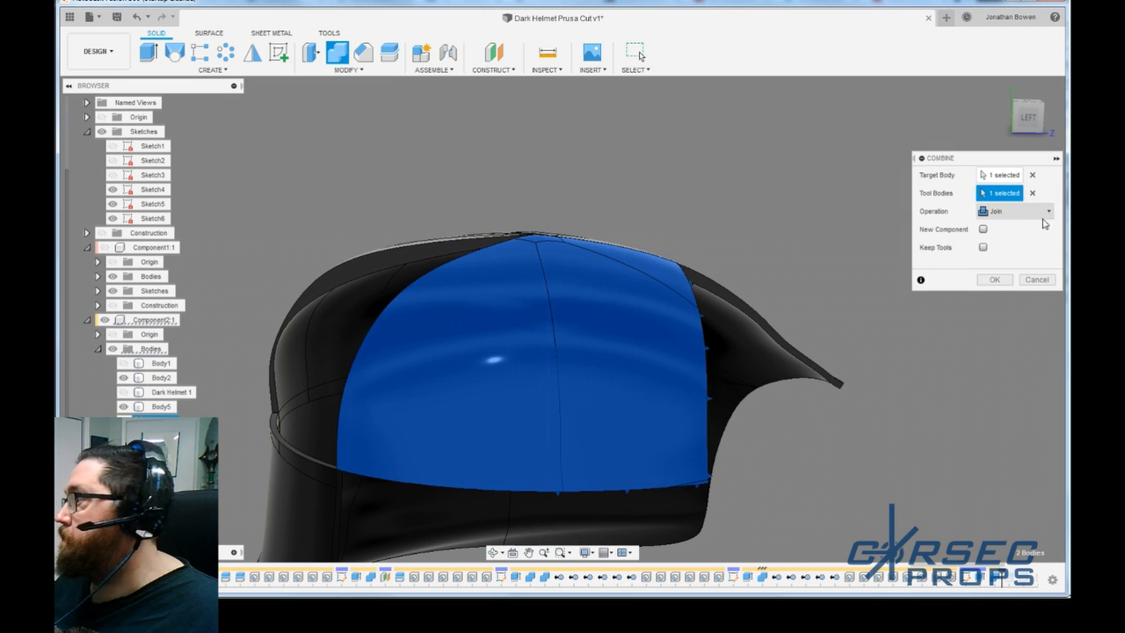
left_click(1017, 211)
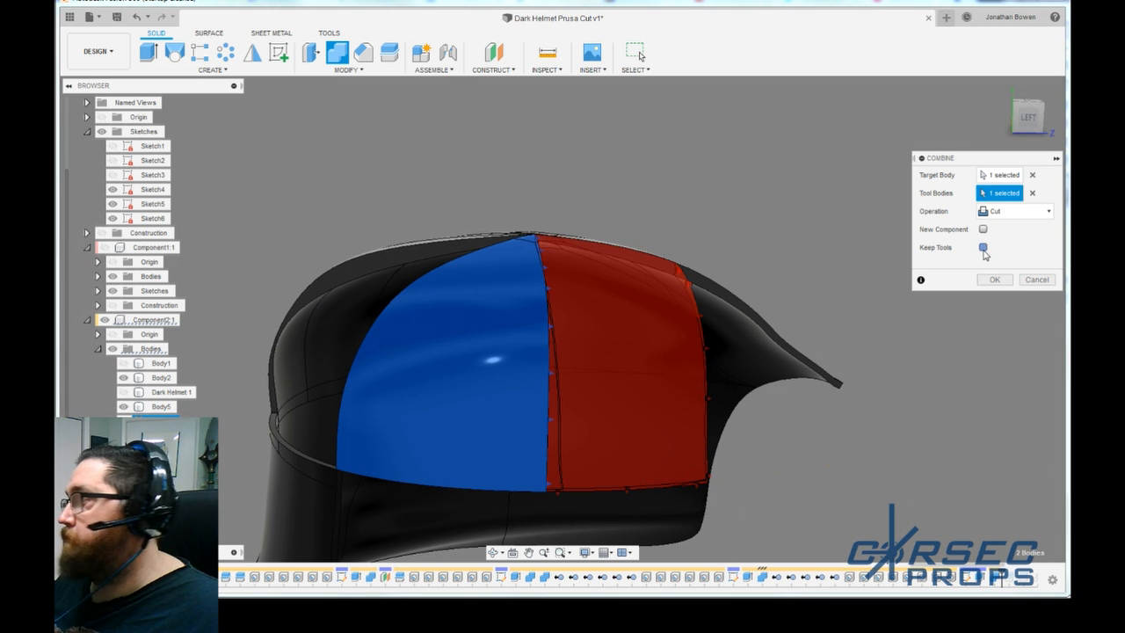
left_click(980, 246)
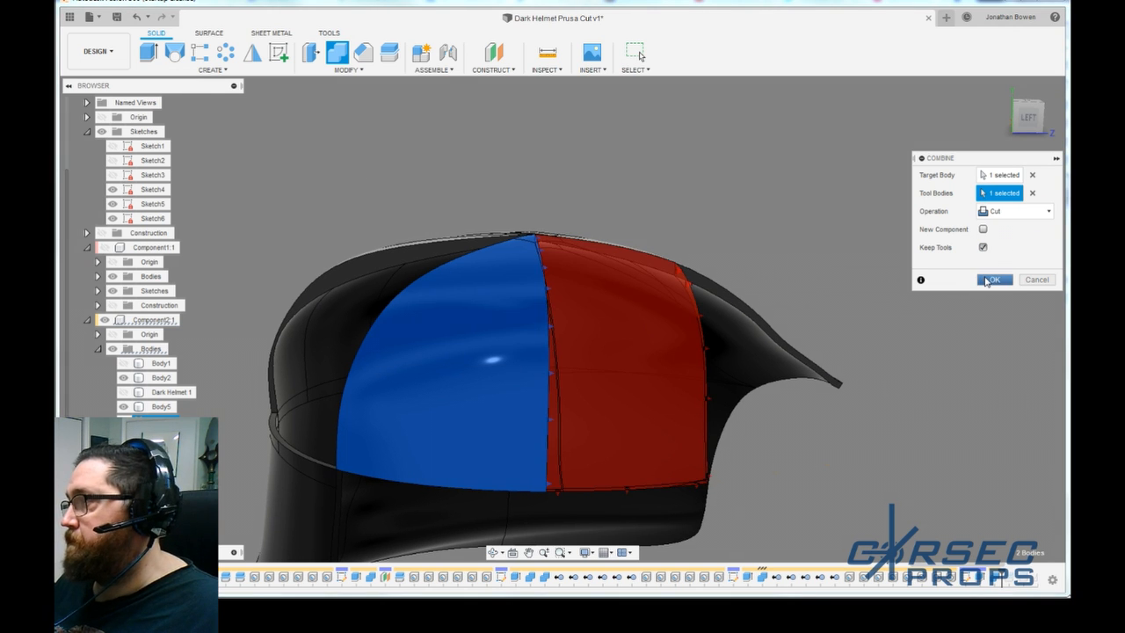
left_click(995, 279)
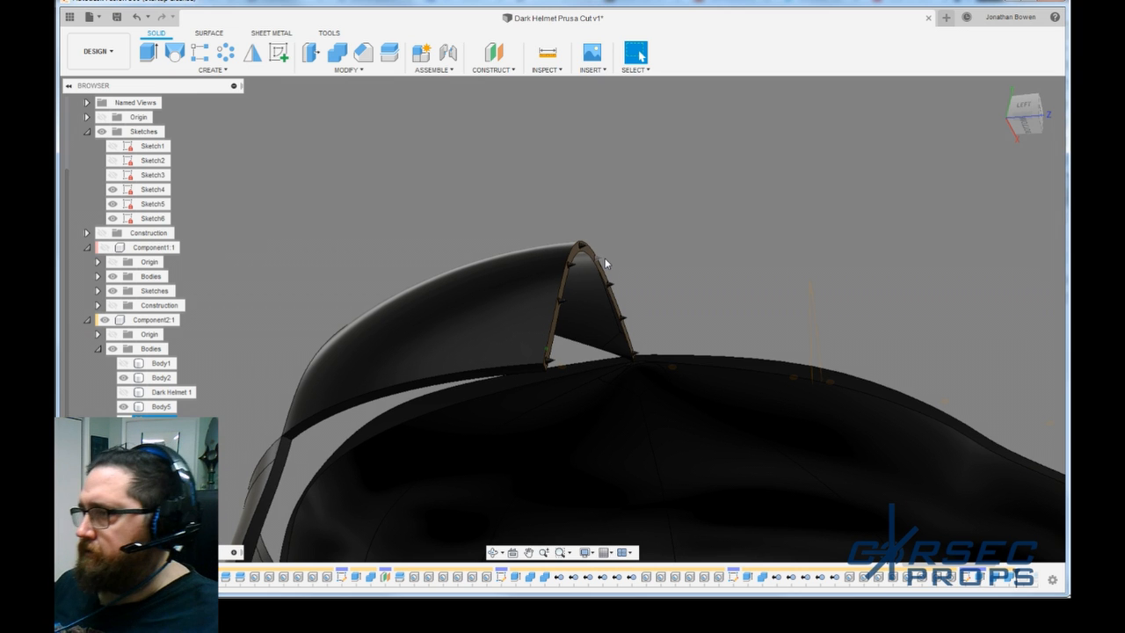
left_click_drag(605, 263, 579, 392)
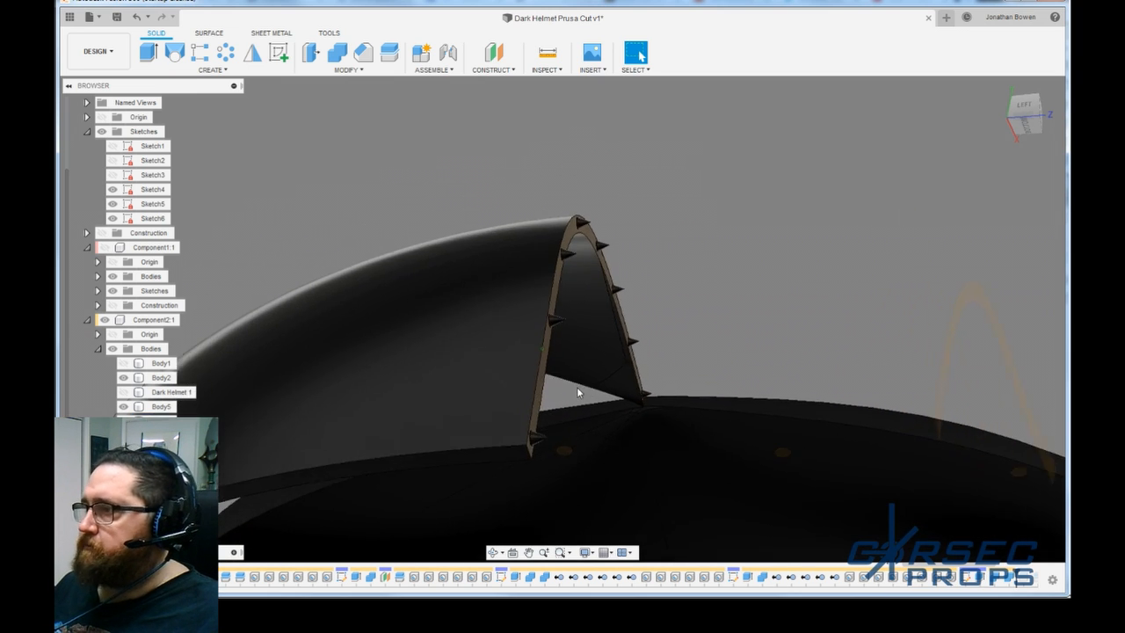
left_click_drag(578, 394, 580, 331)
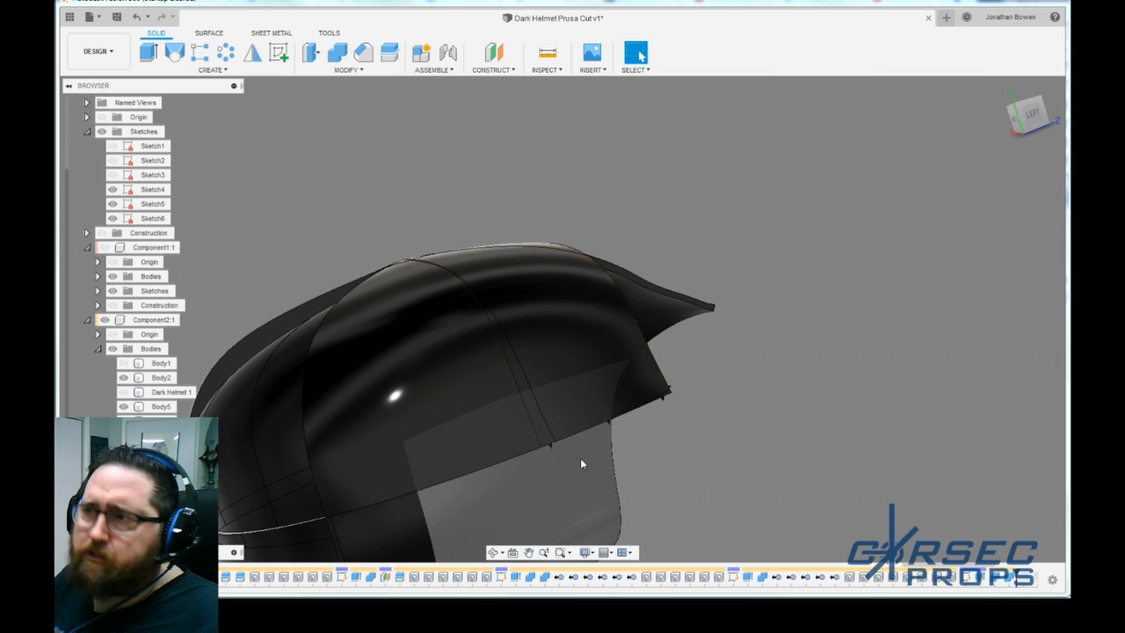
Place a 45° drill-point hole on the strip face and extrude 3 mm with Join.
left_click(211, 71)
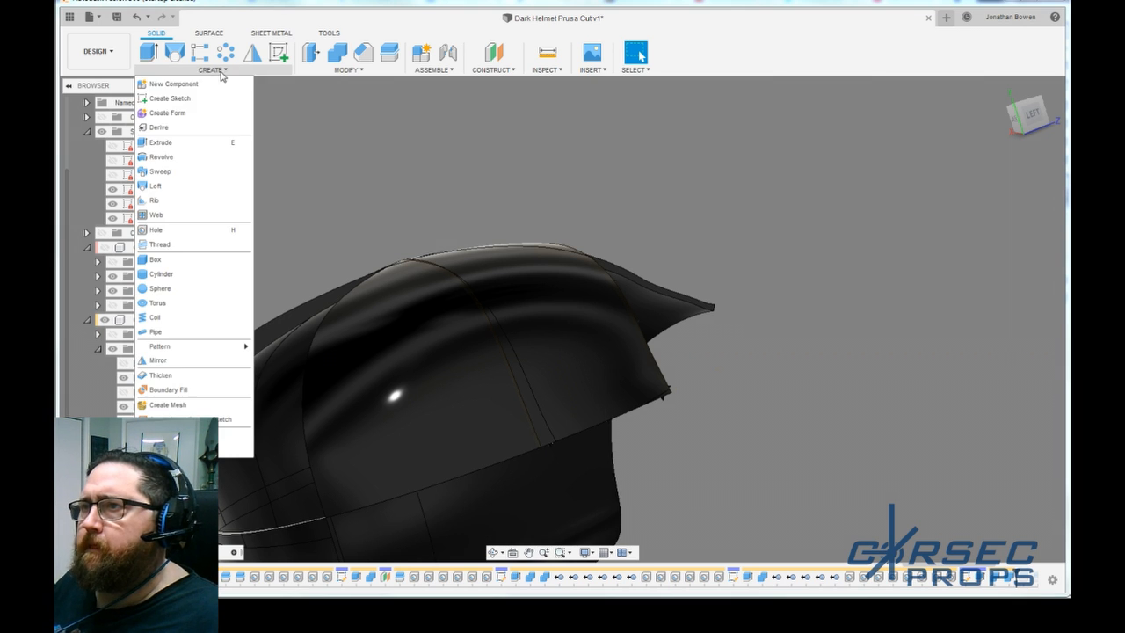
left_click(154, 228)
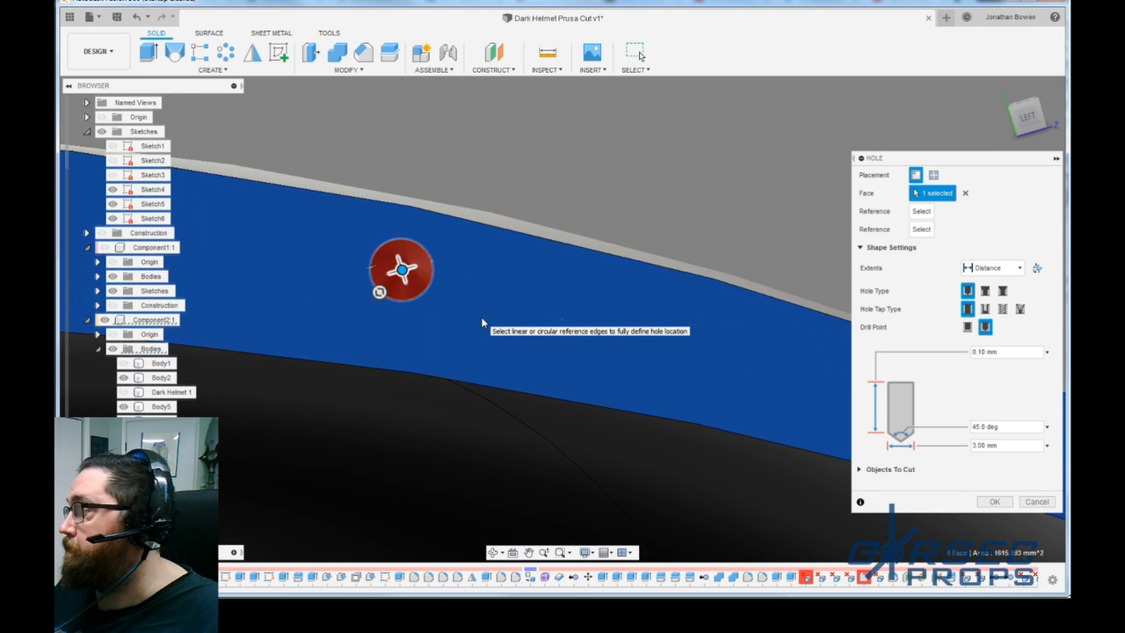
left_click(966, 327)
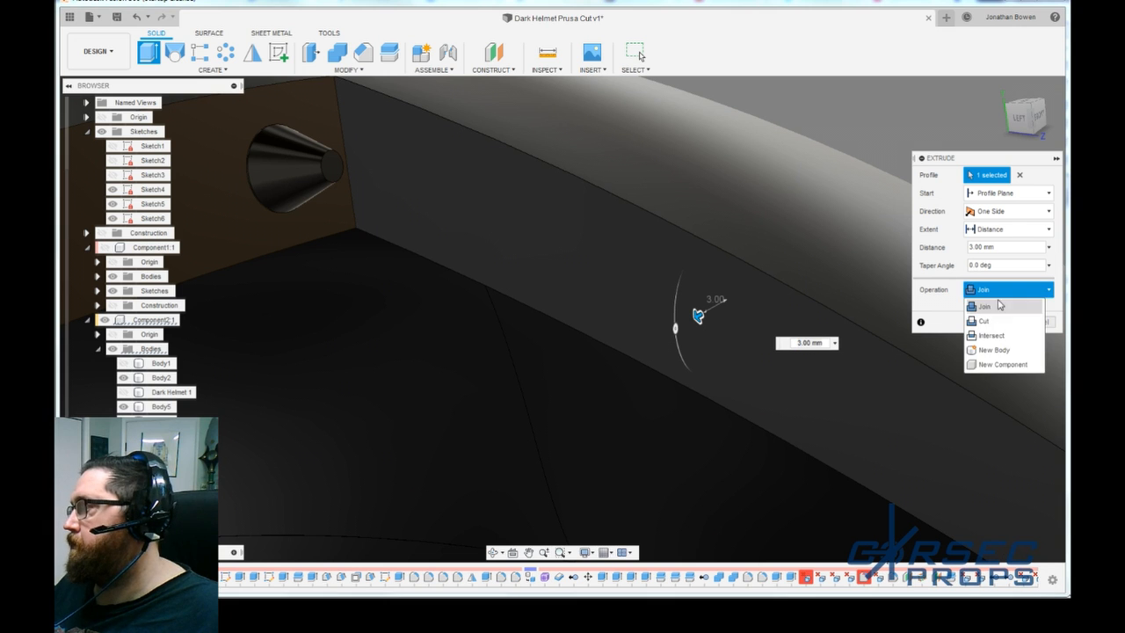
left_click(995, 352)
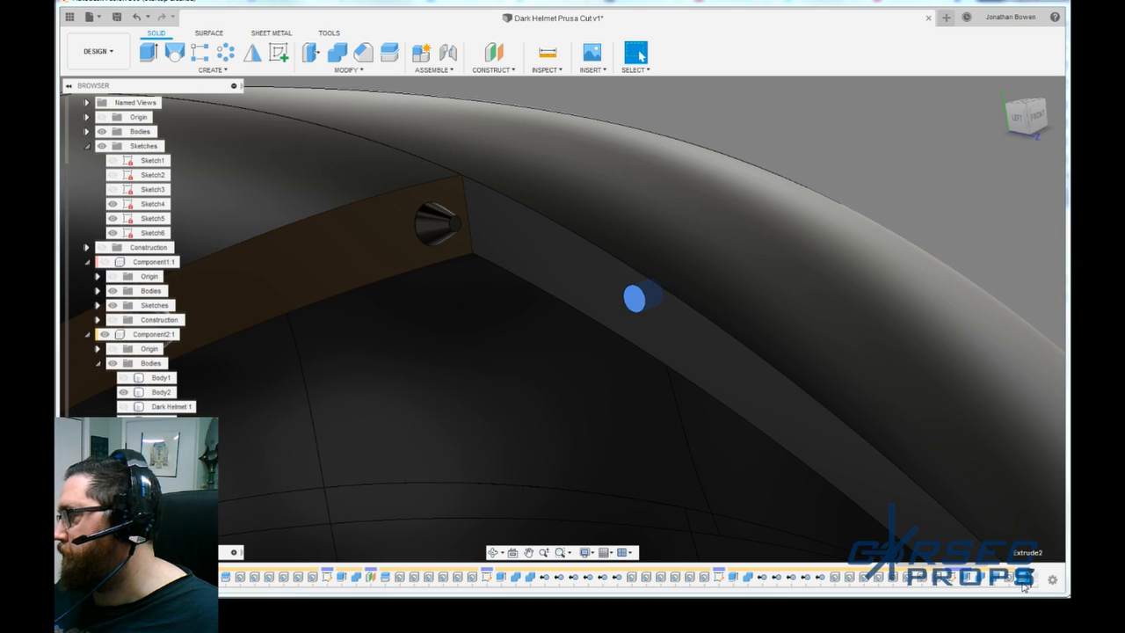
left_click(640, 299)
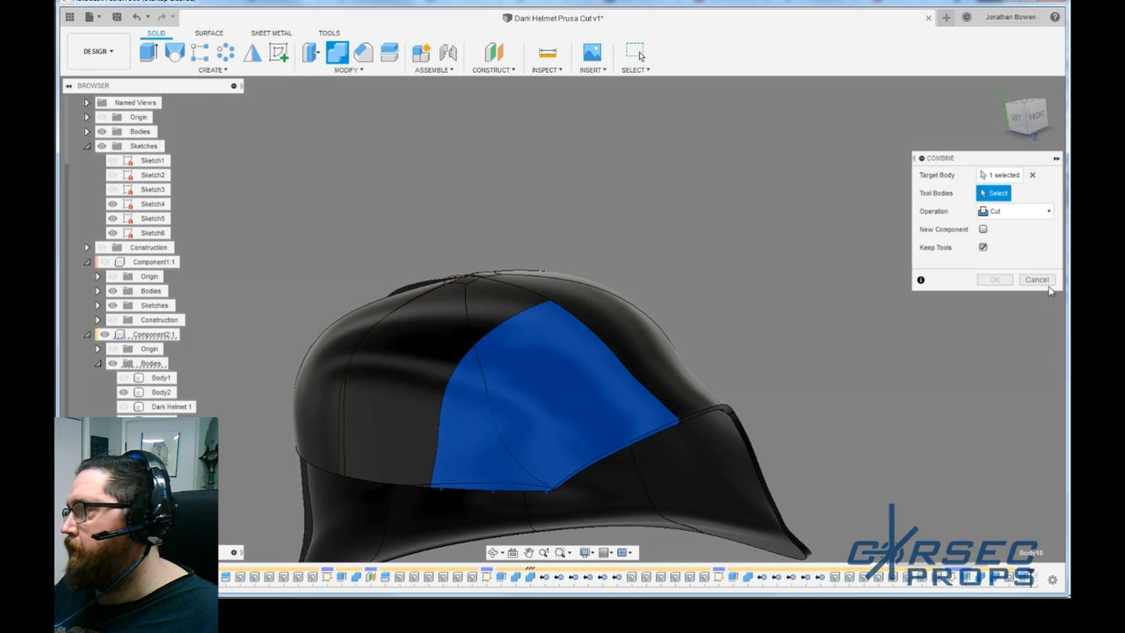
left_click(1037, 279)
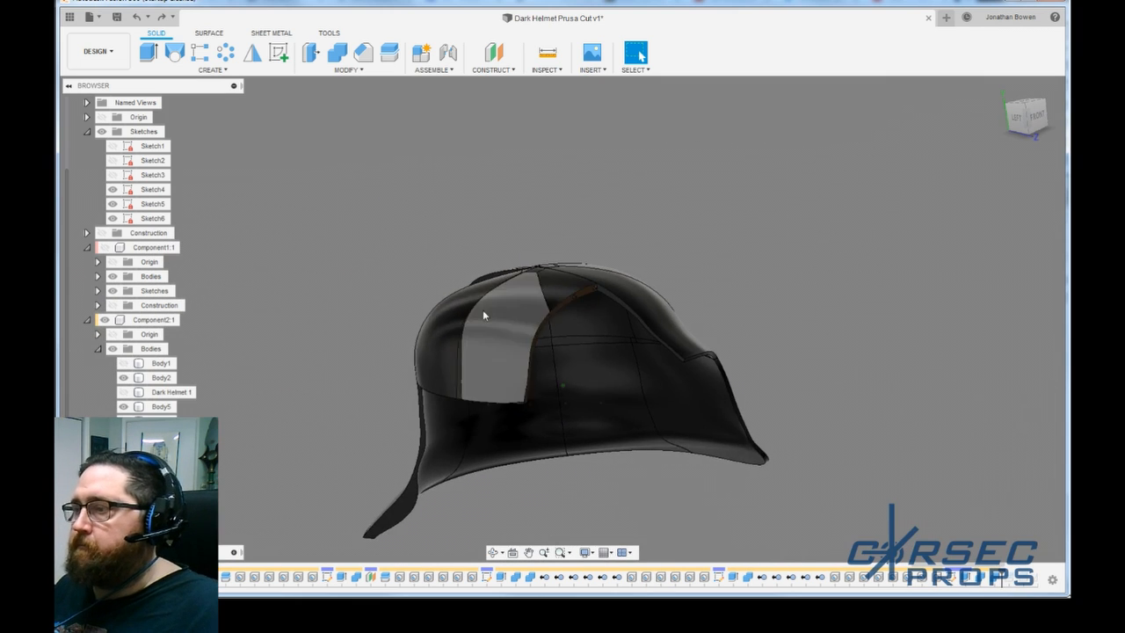
left_click_drag(483, 315, 696, 398)
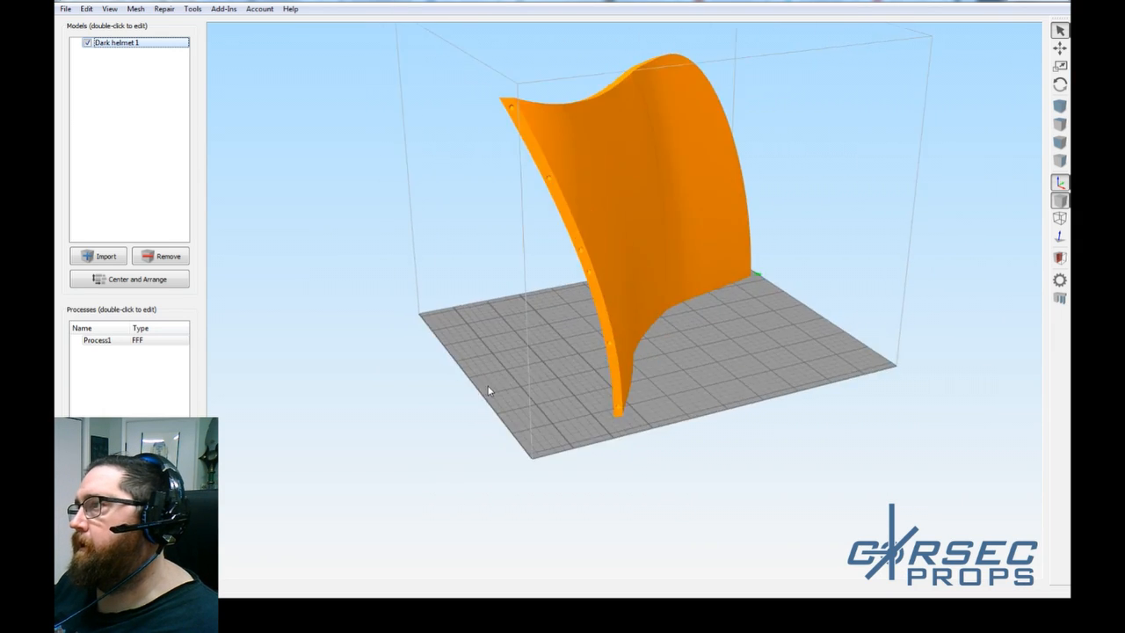
Rotate the imported helmet section to stand upright on the build plate.
left_click_drag(489, 390, 601, 436)
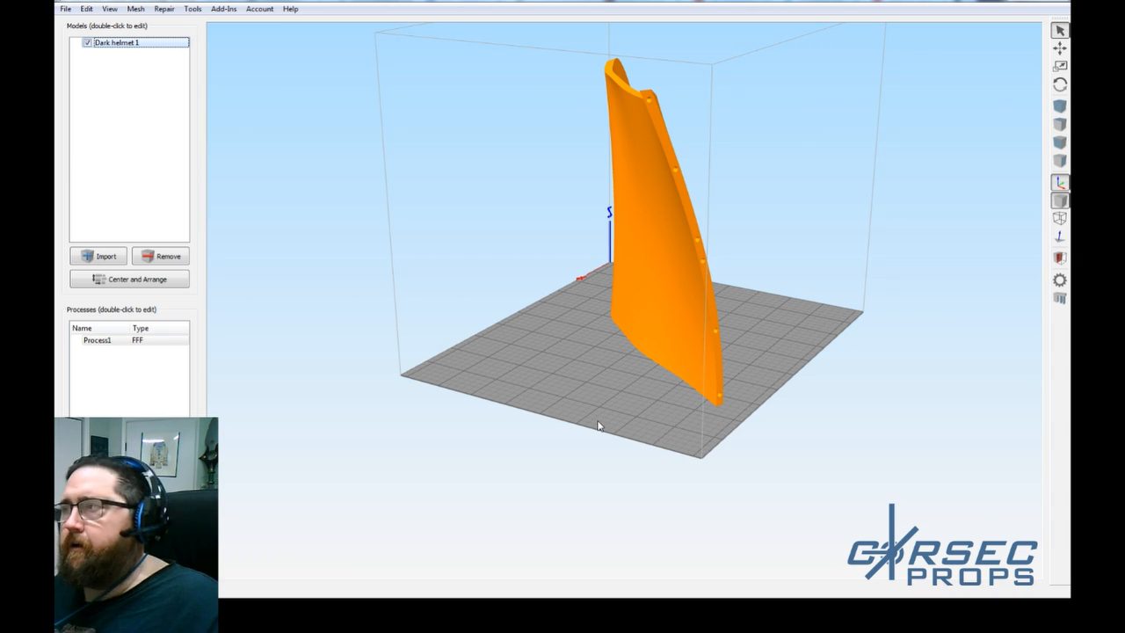
mouse_move(562, 330)
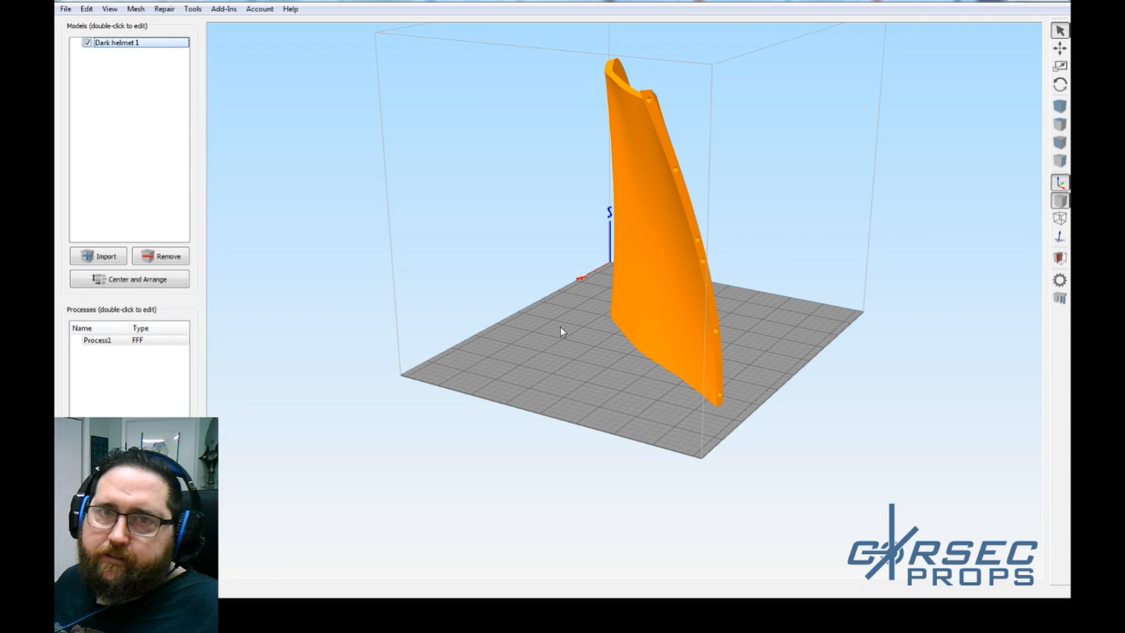